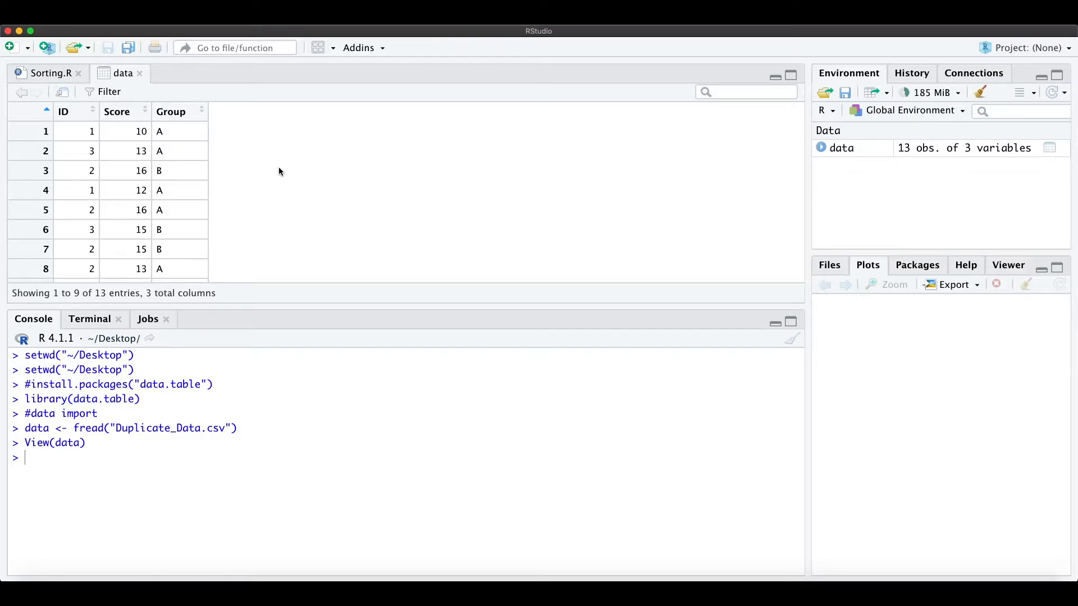
{"action": "mouse_move", "coordinate": [245, 142]}
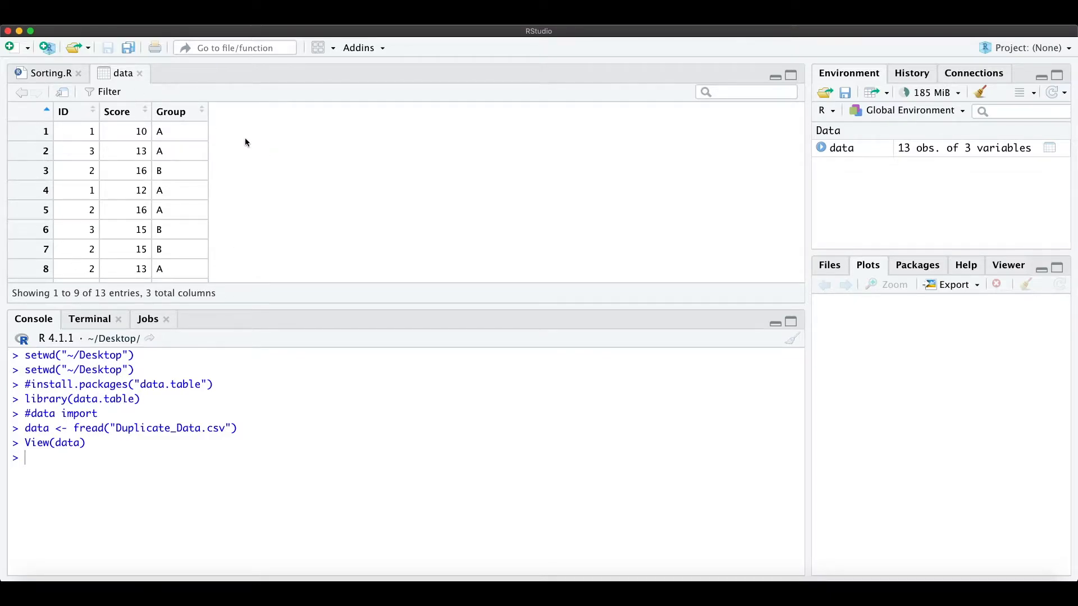
{"action": "mouse_move", "coordinate": [65, 112]}
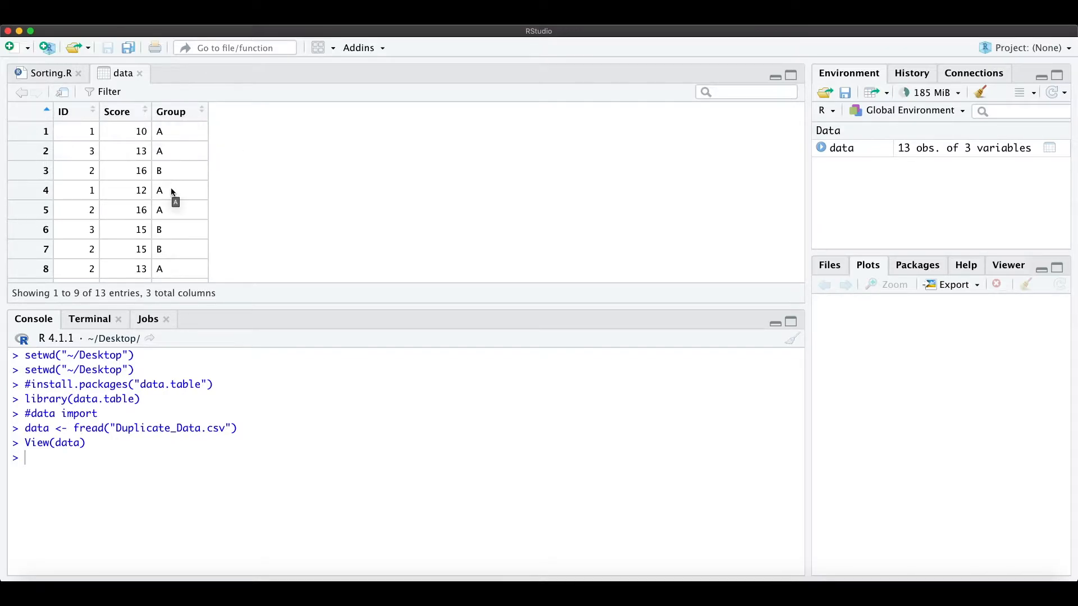
In Sorting.R, run the order(ID) sort on lines 14–15 to create and print data_1.1
{"action": "scroll", "scroll_direction": "down", "scroll_amount": 3}
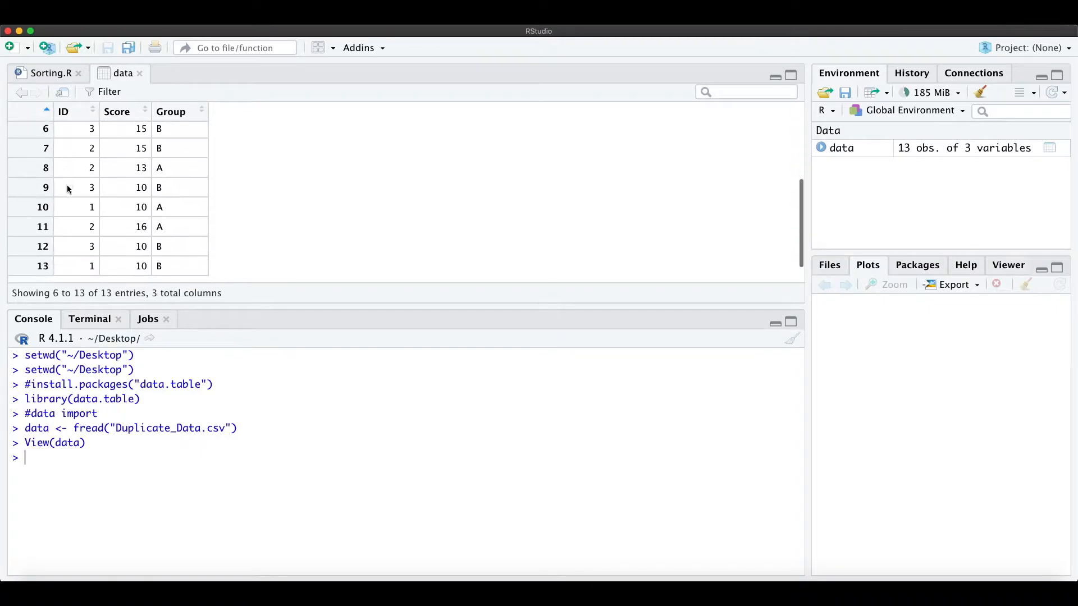
{"action": "scroll", "scroll_direction": "up", "scroll_amount": 3}
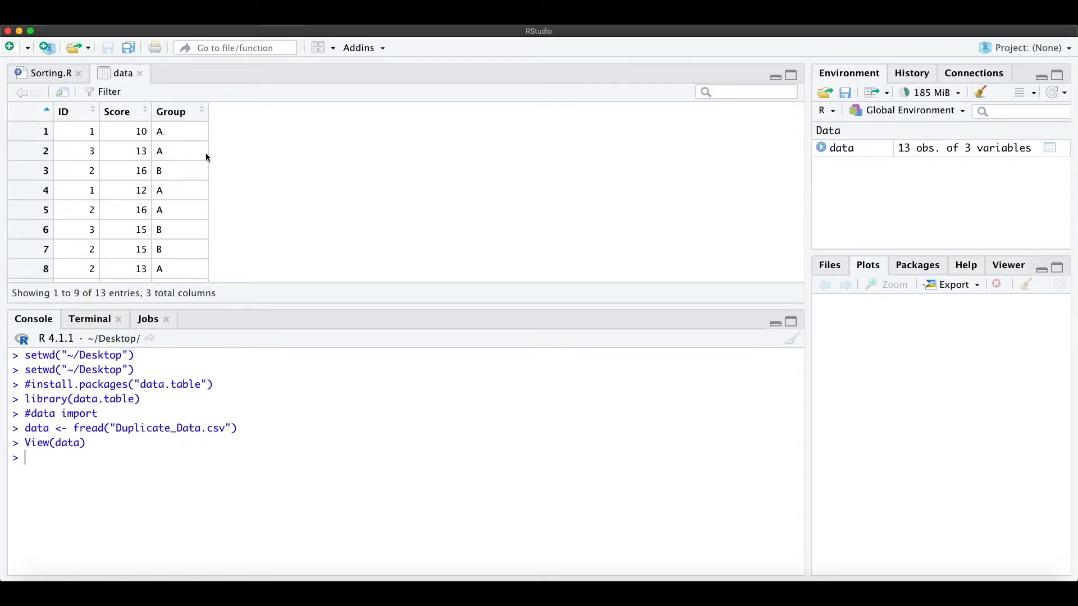
{"action": "left_click", "coordinate": [45, 73]}
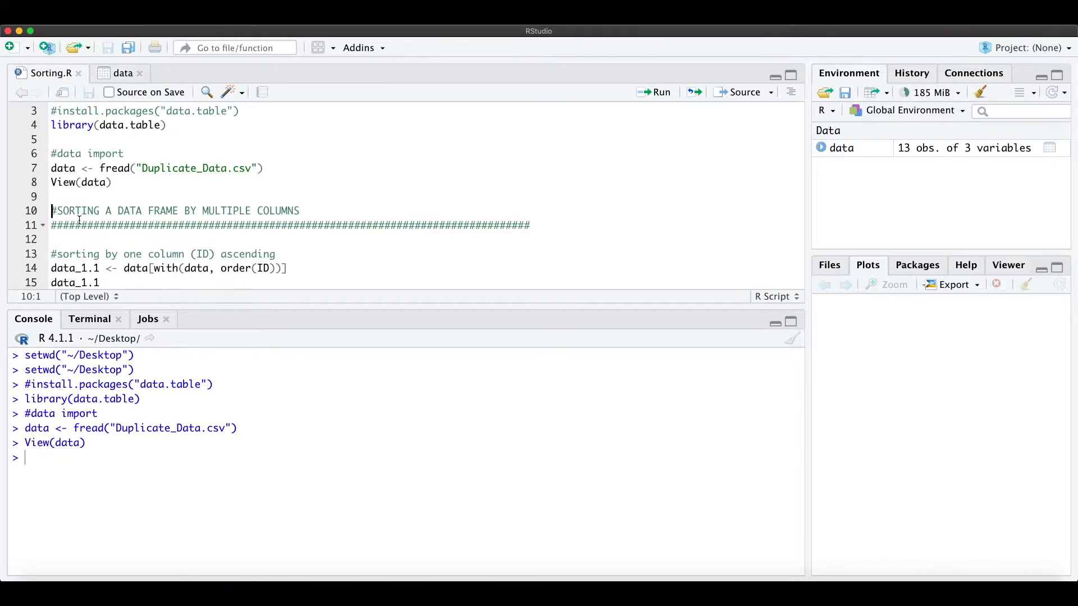
{"action": "left_click", "coordinate": [56, 239]}
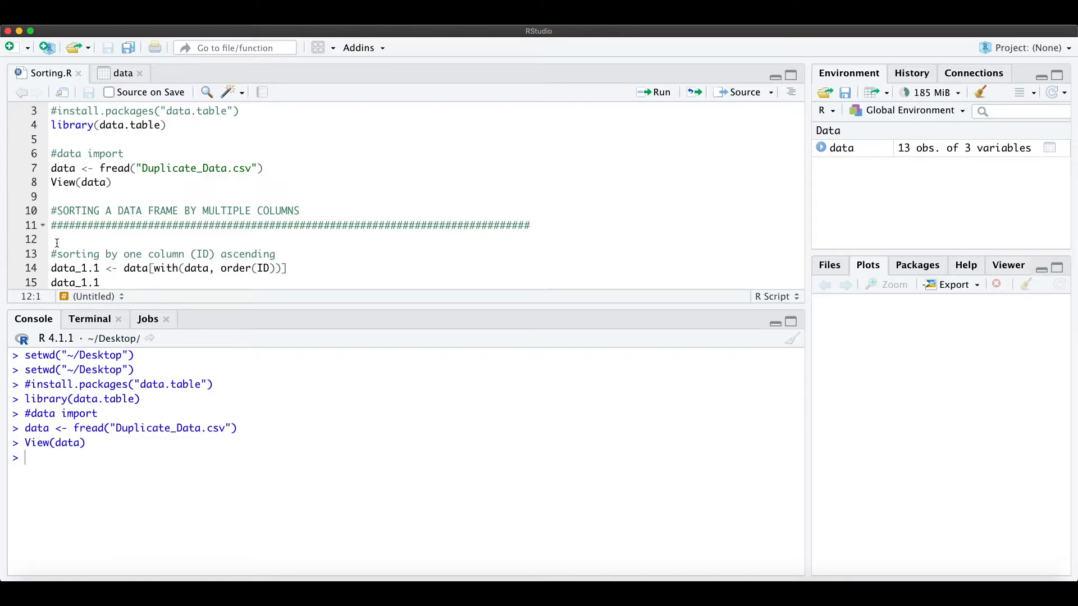
{"action": "scroll", "scroll_direction": "down", "scroll_amount": 3}
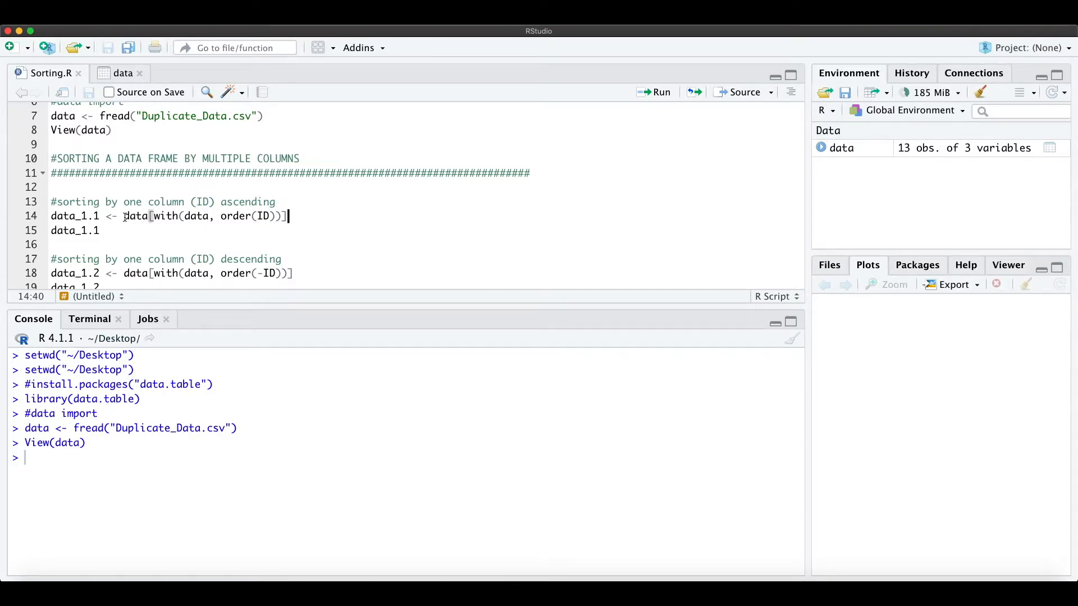
{"action": "double_click", "coordinate": [165, 215]}
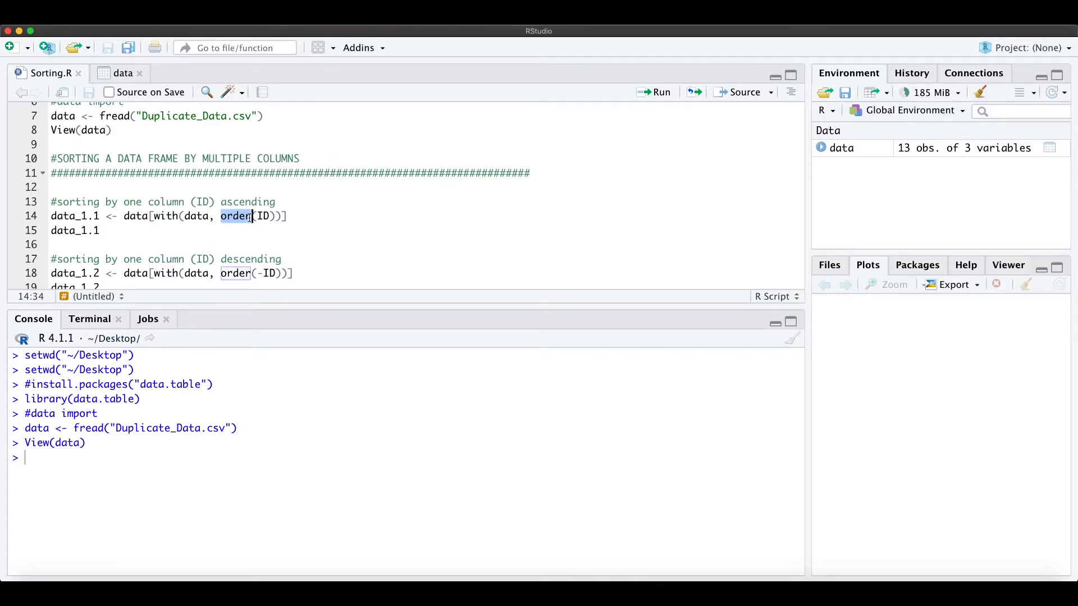
{"action": "left_click", "coordinate": [293, 216]}
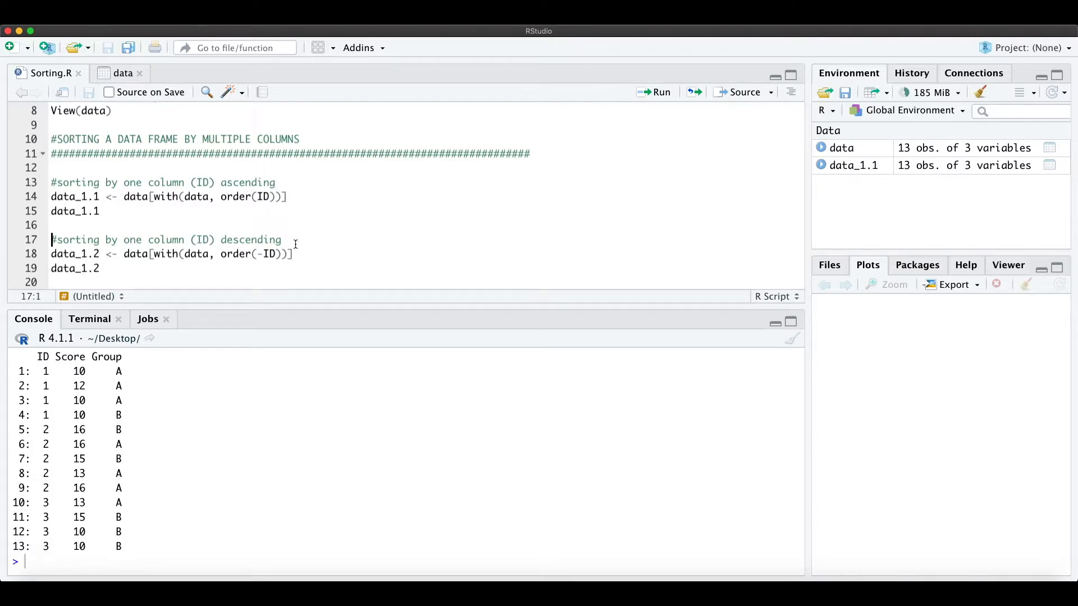
Run the order() sorts creating data_1.2 (ID descending) and data_1.3 (ID then Score)
{"action": "left_click", "coordinate": [296, 254]}
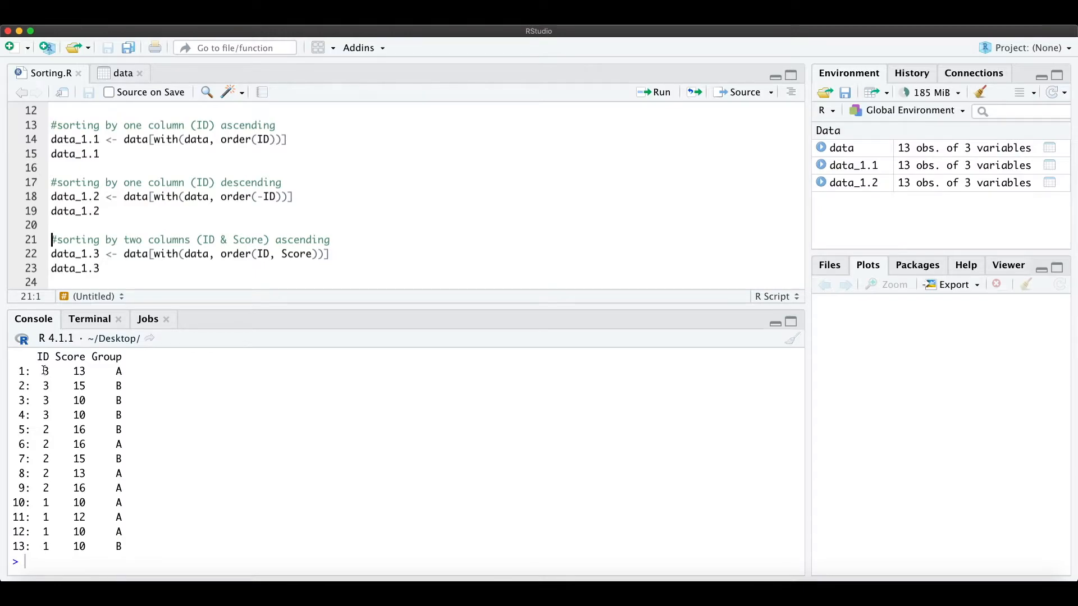
{"action": "scroll", "scroll_direction": "down", "scroll_amount": 3}
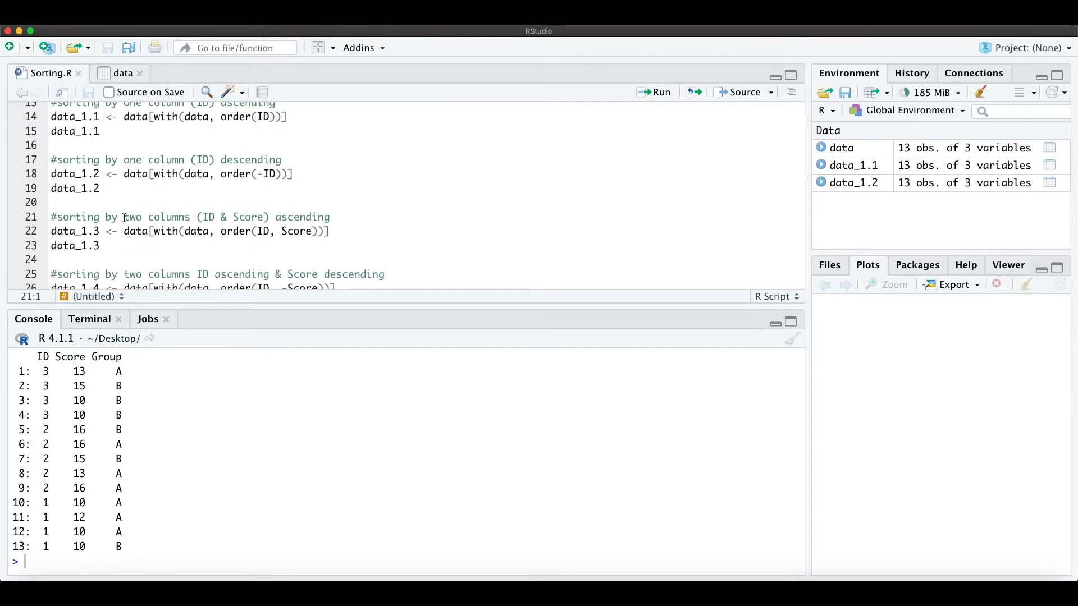
{"action": "double_click", "coordinate": [156, 217]}
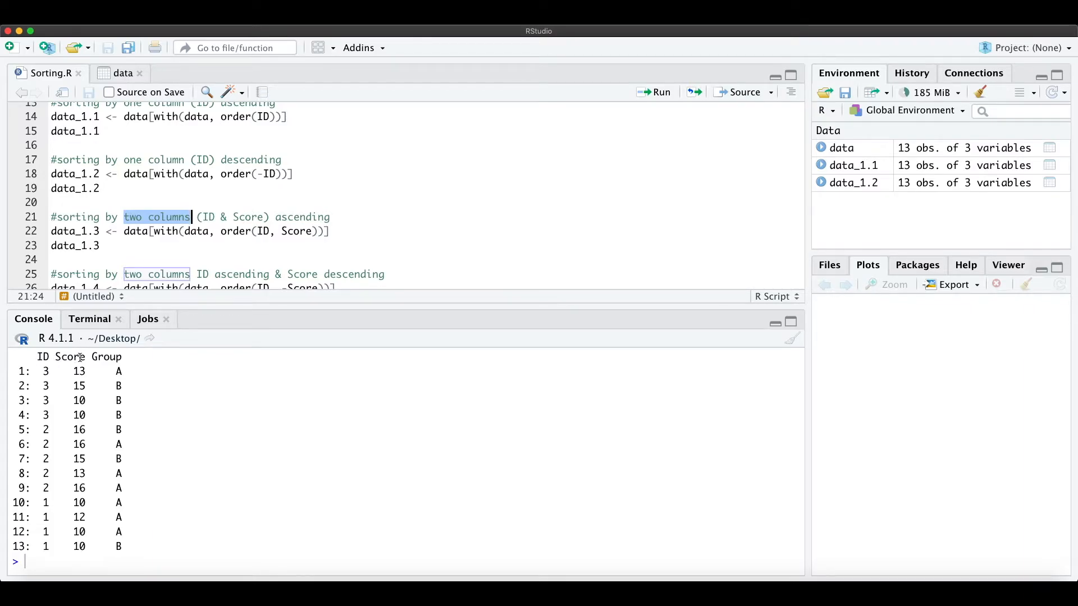
{"action": "left_click", "coordinate": [264, 231]}
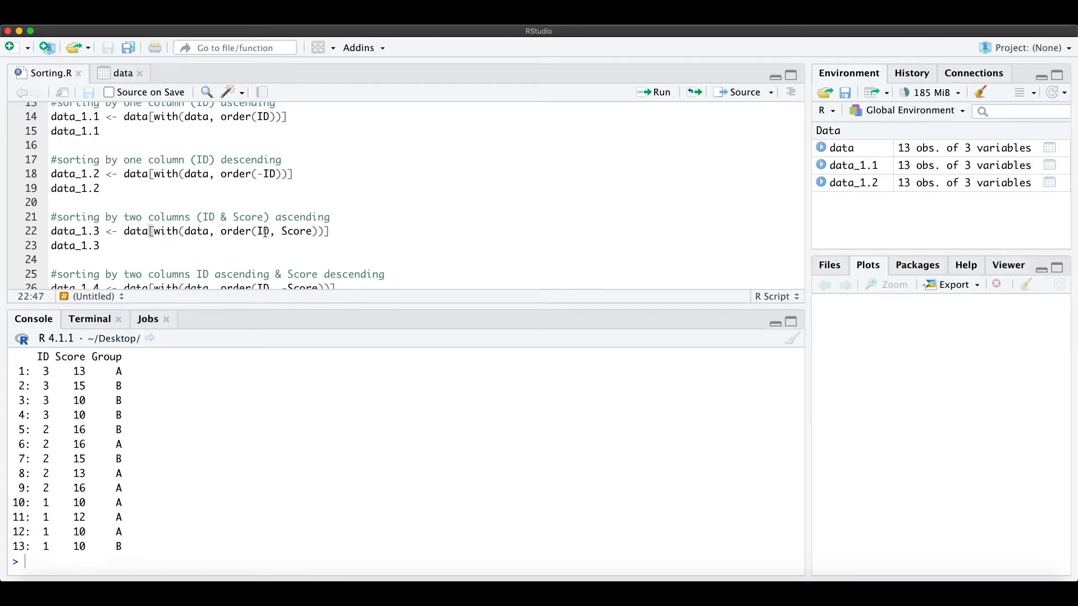
{"action": "double_click", "coordinate": [235, 231]}
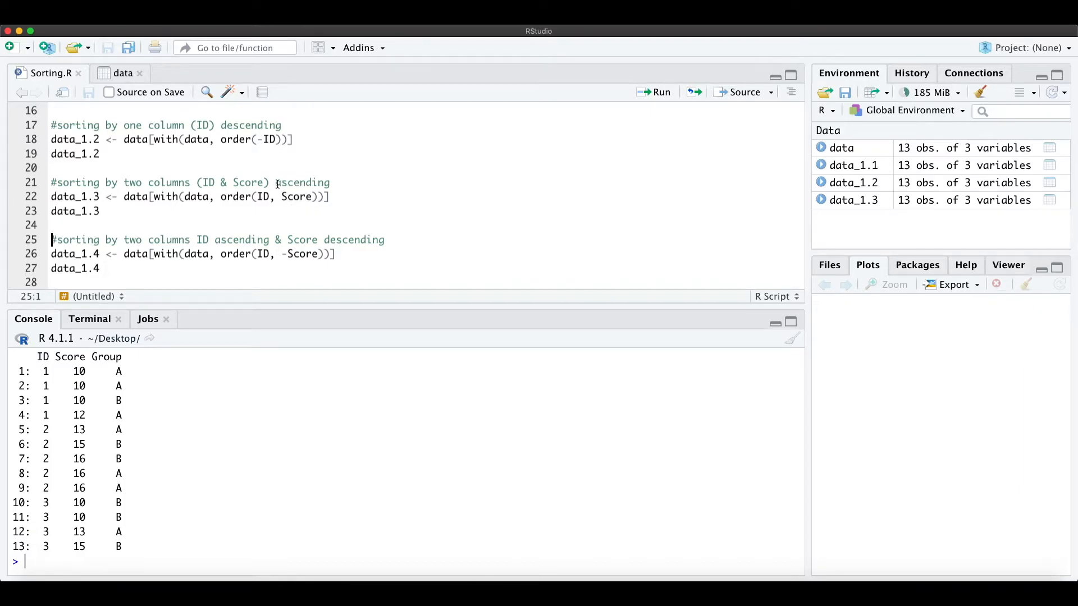
Run data_1.4 <- data[with(data, order(ID, -Score))] on line 26 and print it
{"action": "double_click", "coordinate": [302, 183]}
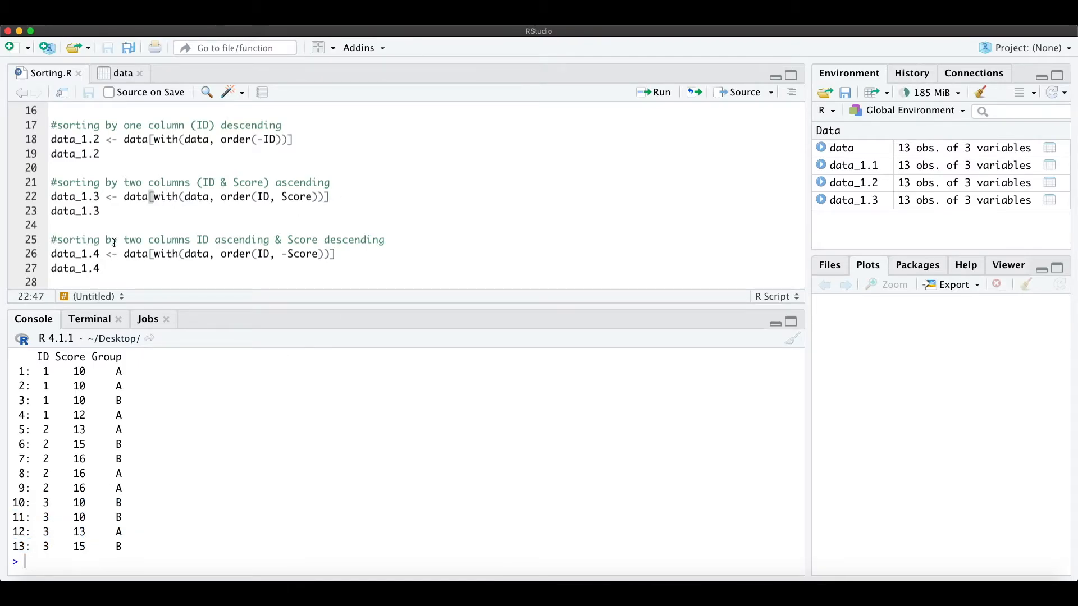
{"action": "mouse_move", "coordinate": [199, 239]}
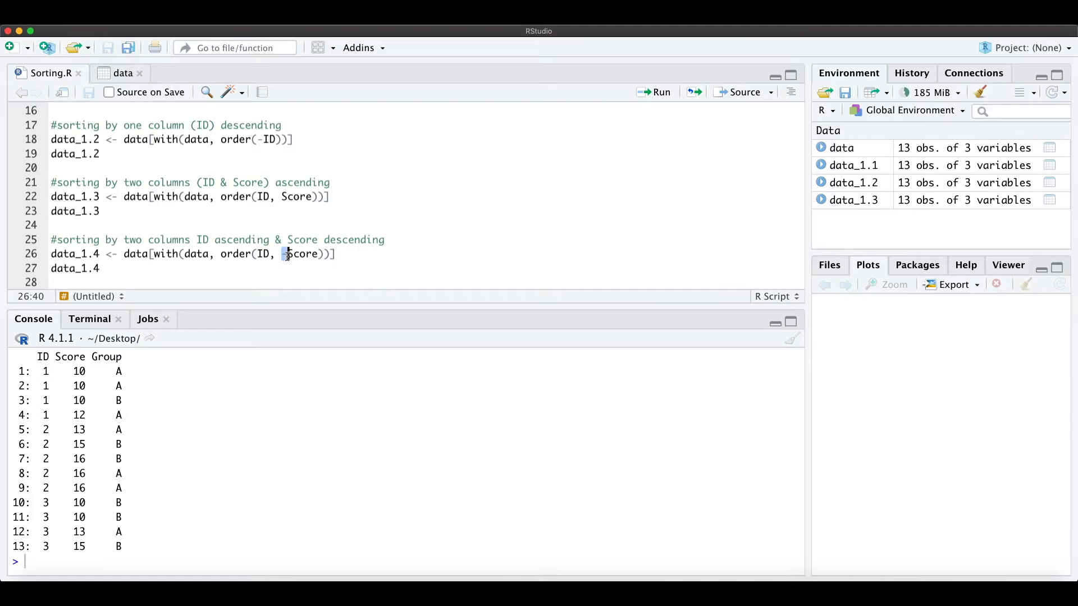
{"action": "mouse_move", "coordinate": [341, 256]}
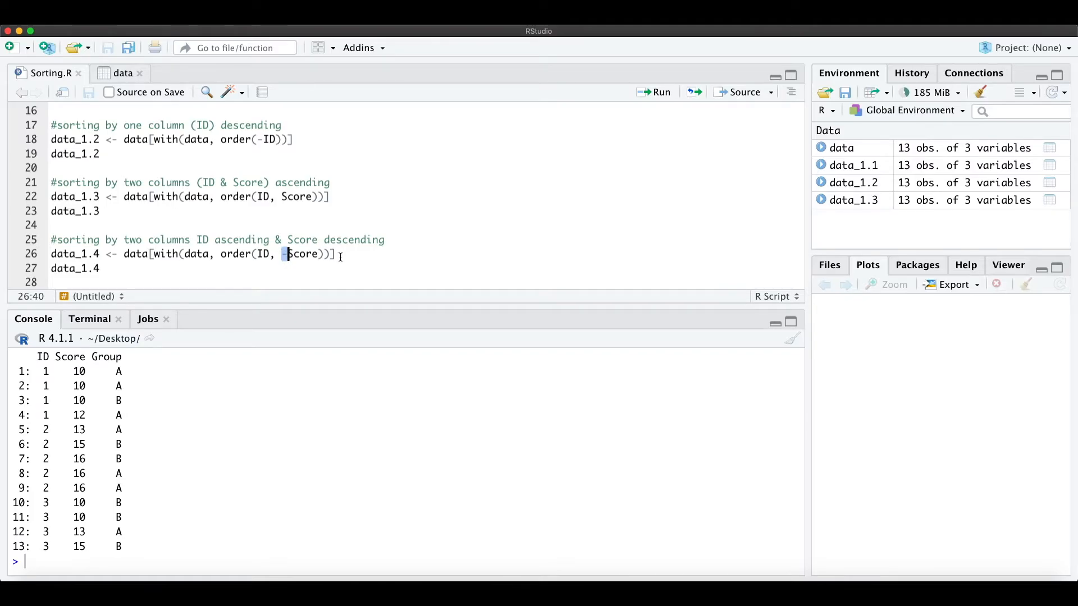
{"action": "left_click", "coordinate": [657, 91]}
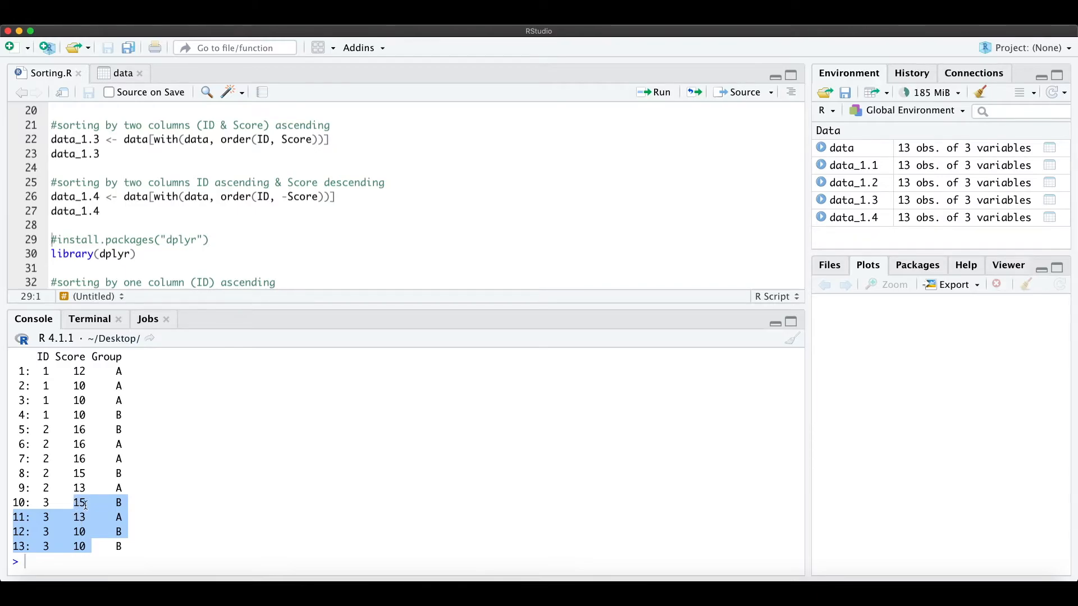
Load the dplyr package with library(dplyr)
{"action": "left_click", "coordinate": [137, 253]}
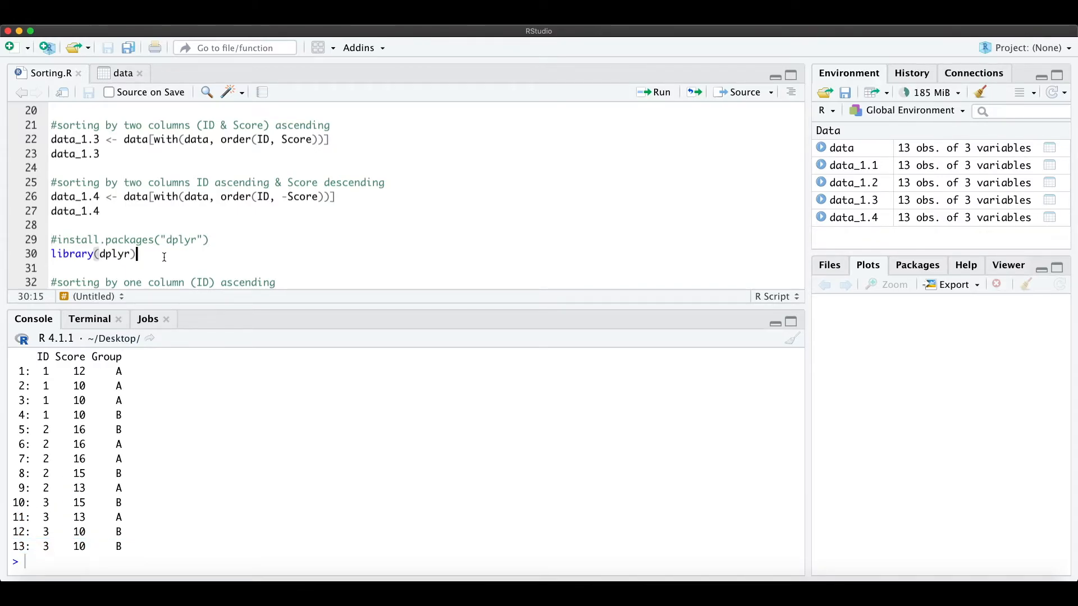
{"action": "scroll", "scroll_direction": "down", "scroll_amount": 3}
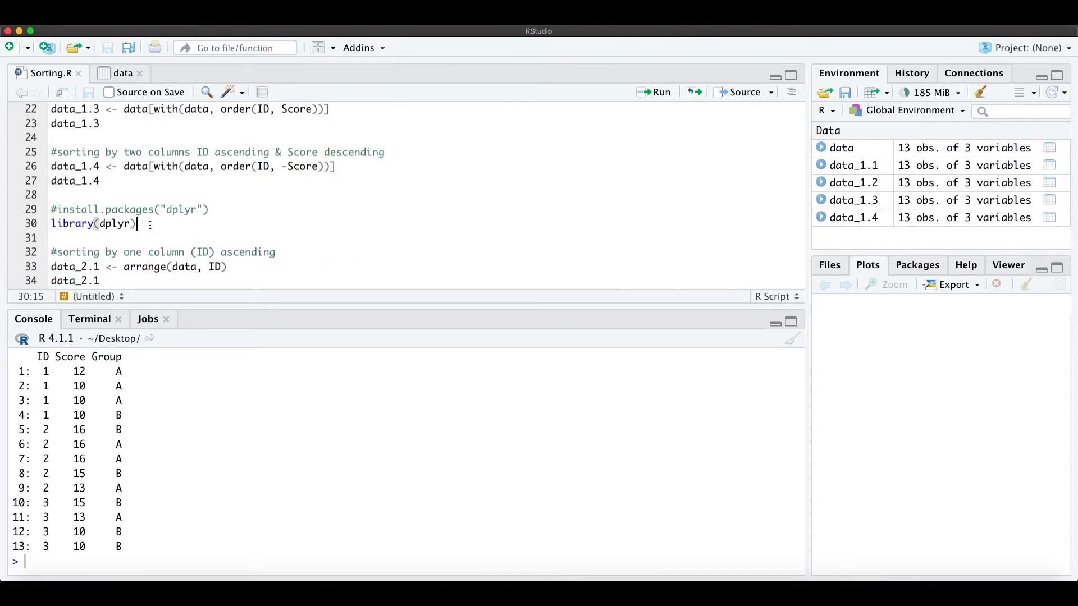
{"action": "left_click", "coordinate": [659, 91]}
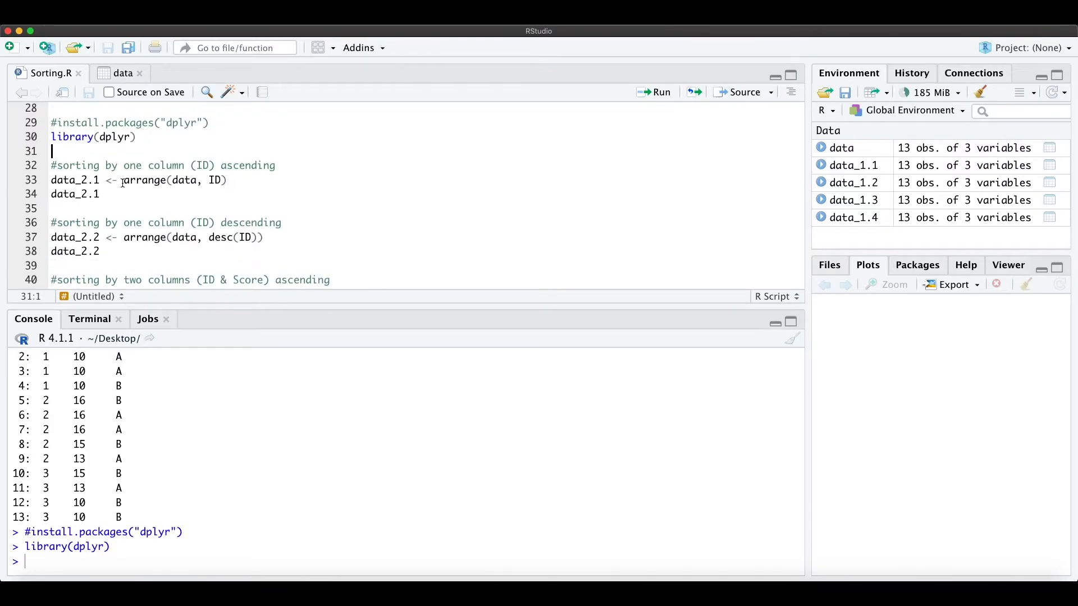
Run data_2.1 <- arrange(data, ID) on lines 33–34 and print the sorted table
{"action": "double_click", "coordinate": [144, 180]}
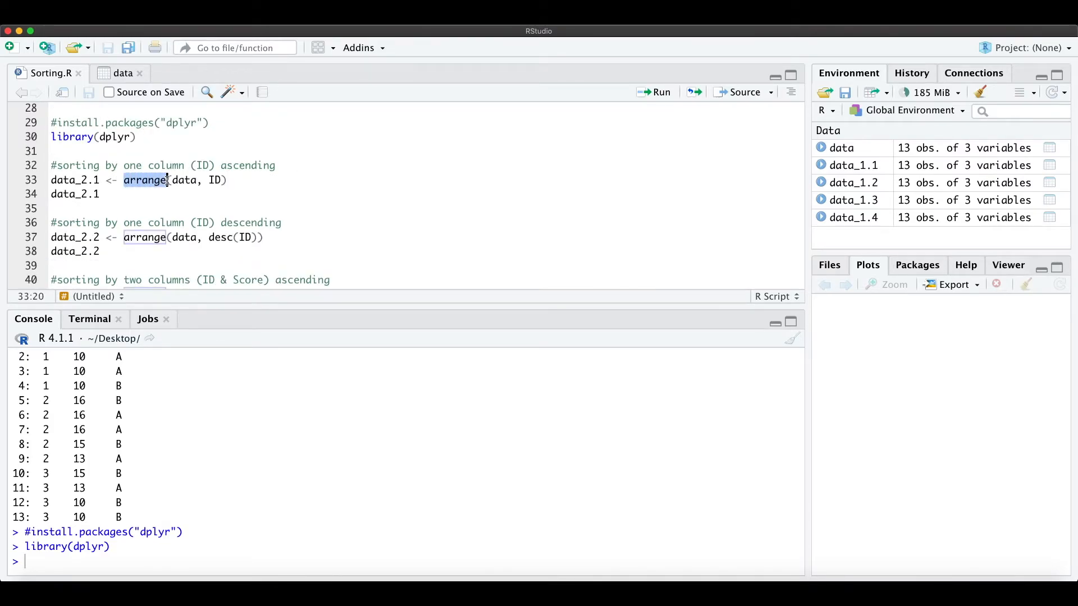
{"action": "double_click", "coordinate": [185, 181]}
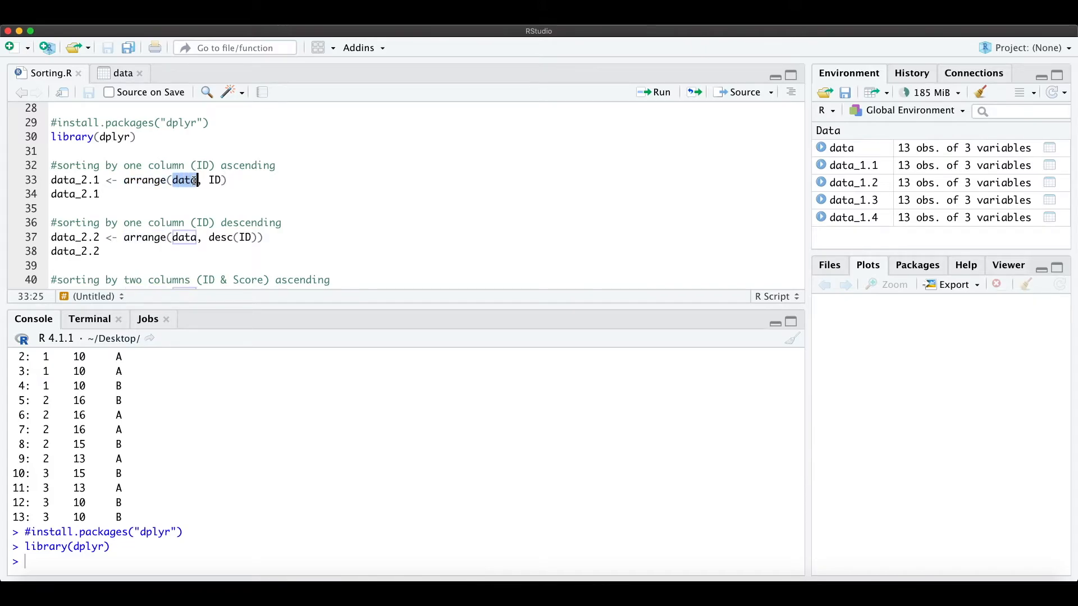
{"action": "left_click", "coordinate": [213, 180]}
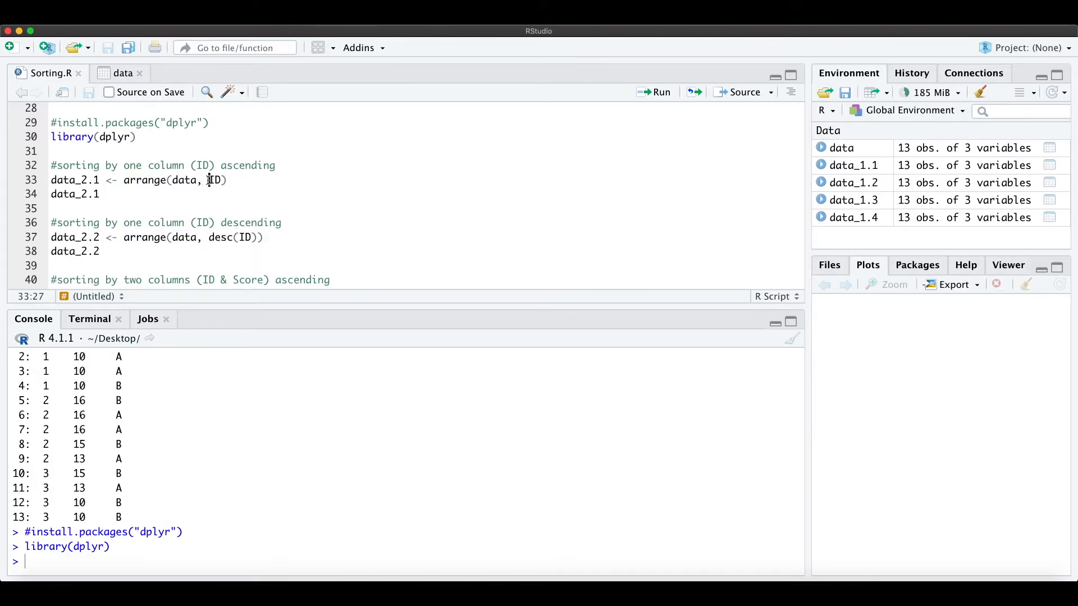
{"action": "left_click", "coordinate": [229, 180]}
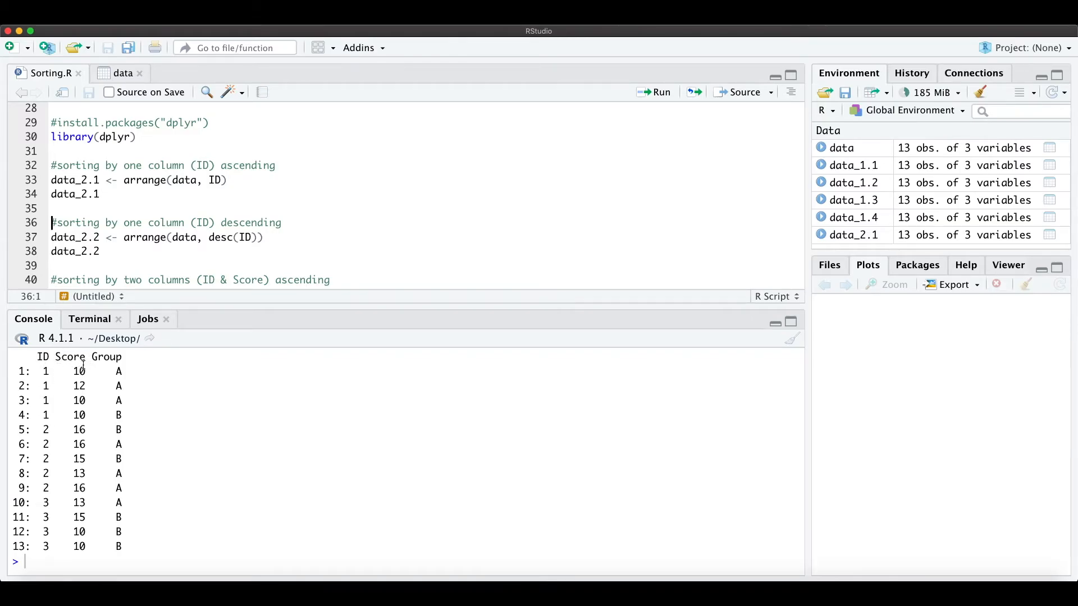
Run data_2.2 <- arrange(data, desc(ID)) on lines 37–38 and print it
{"action": "left_click", "coordinate": [282, 222]}
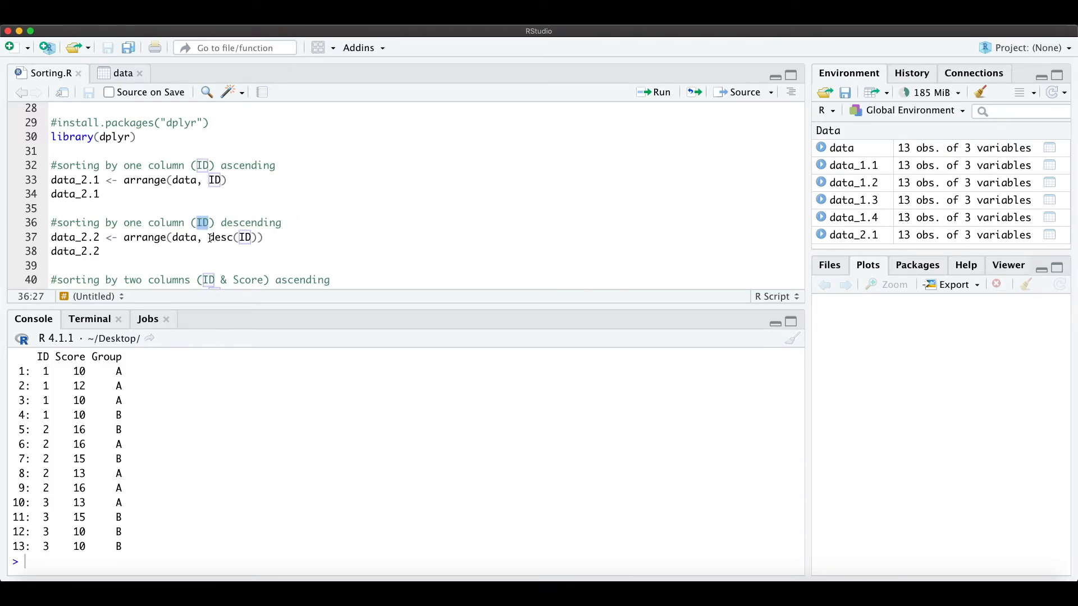
{"action": "double_click", "coordinate": [221, 237]}
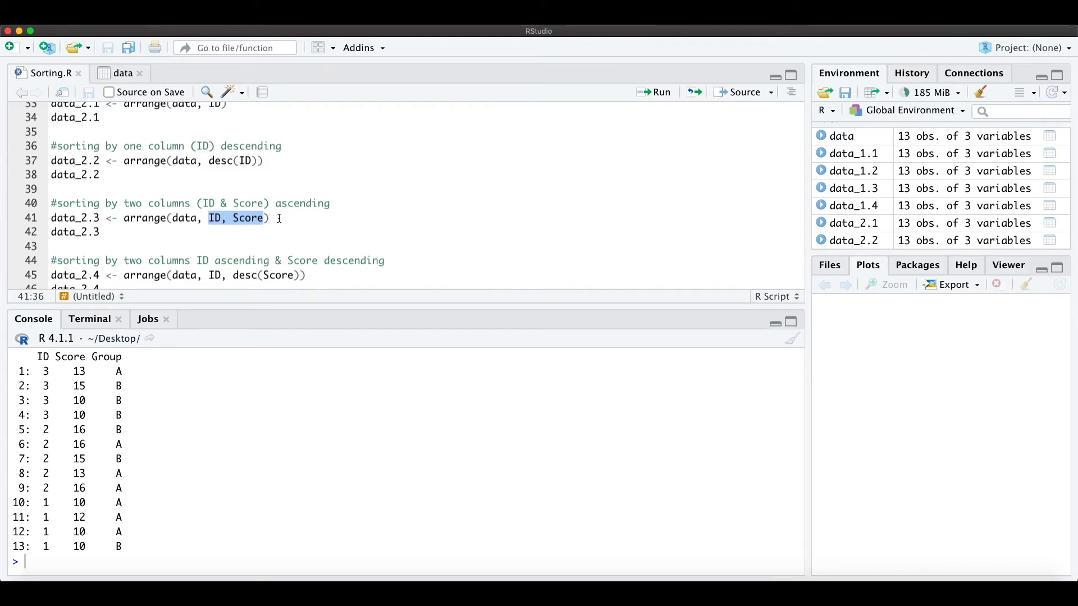
Run arrange(data, ID, Score) into data_2.3 and arrange(data, ID, desc(Score)) into data_2.4
{"action": "left_click", "coordinate": [658, 92]}
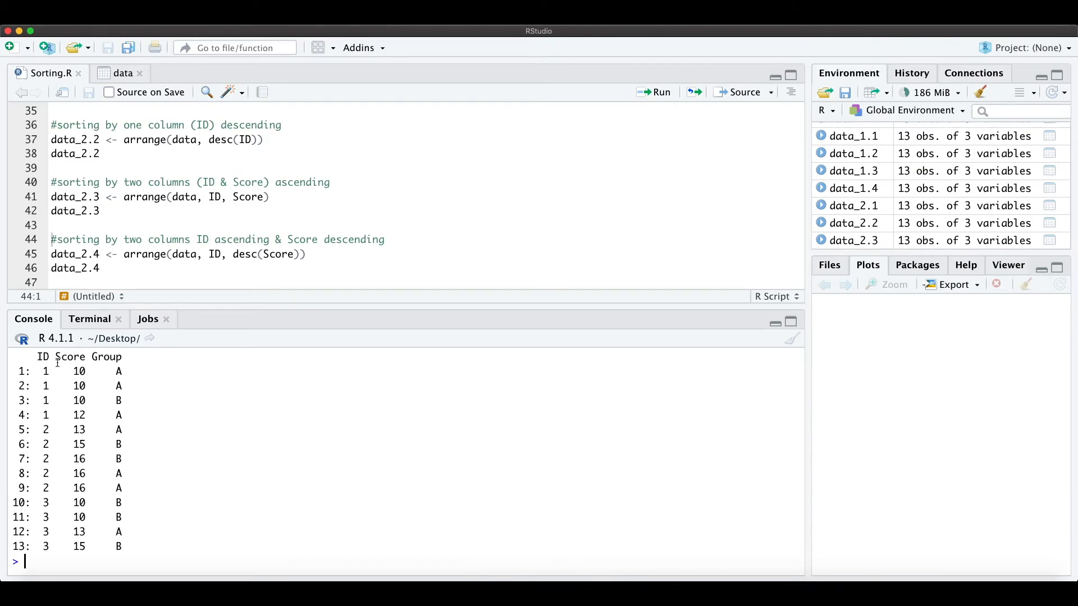
{"action": "mouse_move", "coordinate": [74, 371]}
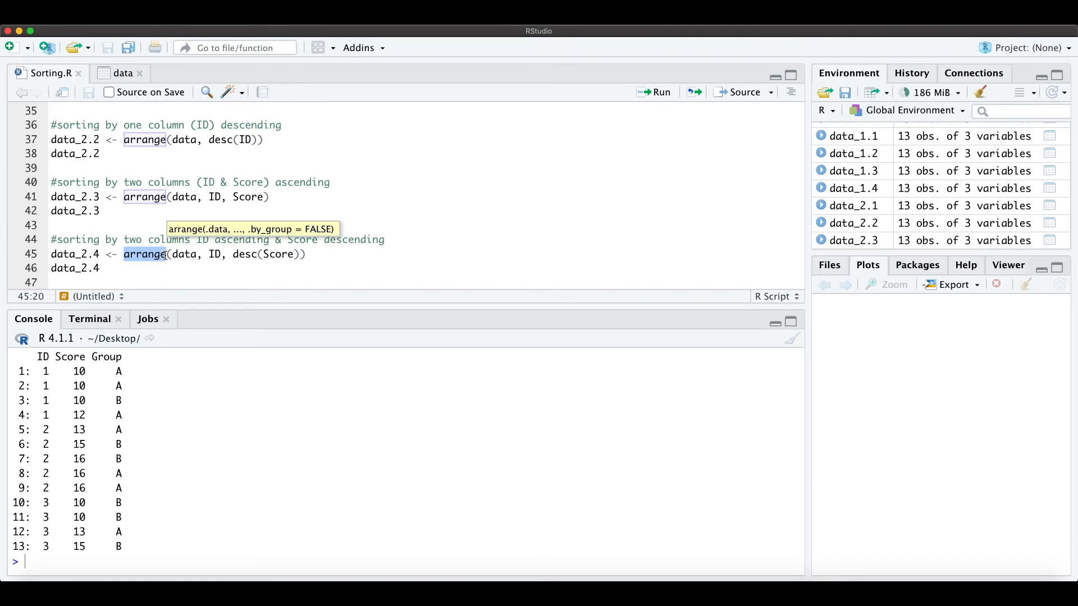
{"action": "left_click", "coordinate": [215, 239]}
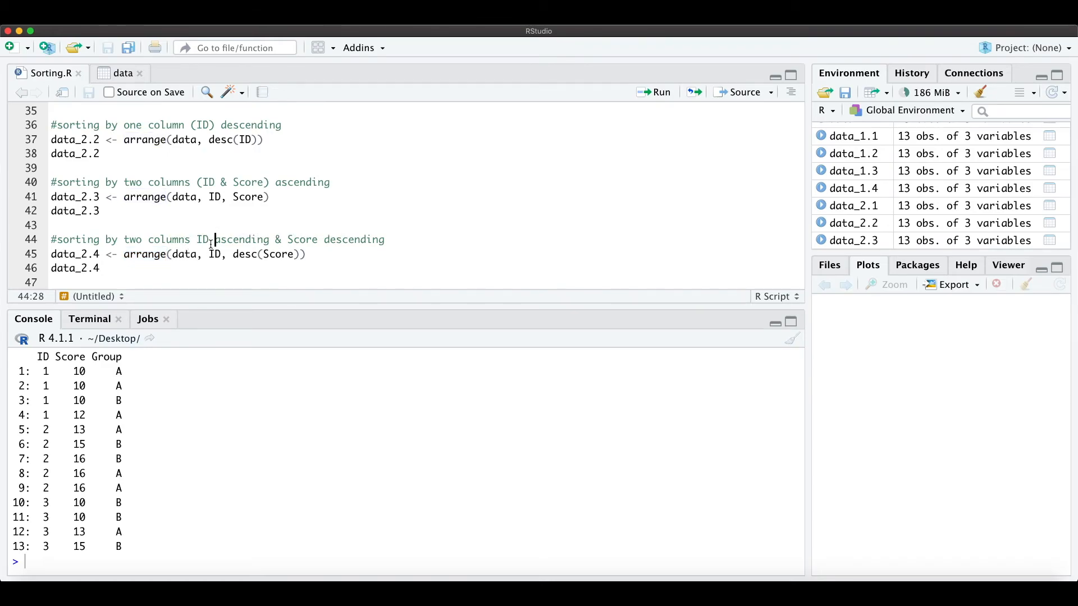
{"action": "double_click", "coordinate": [202, 240]}
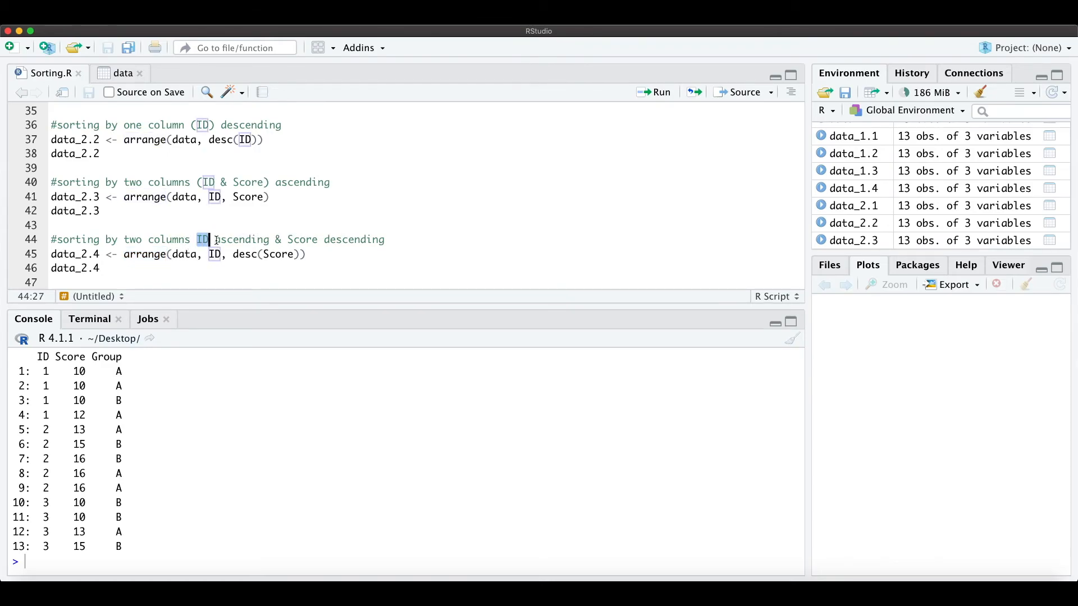
{"action": "double_click", "coordinate": [302, 239]}
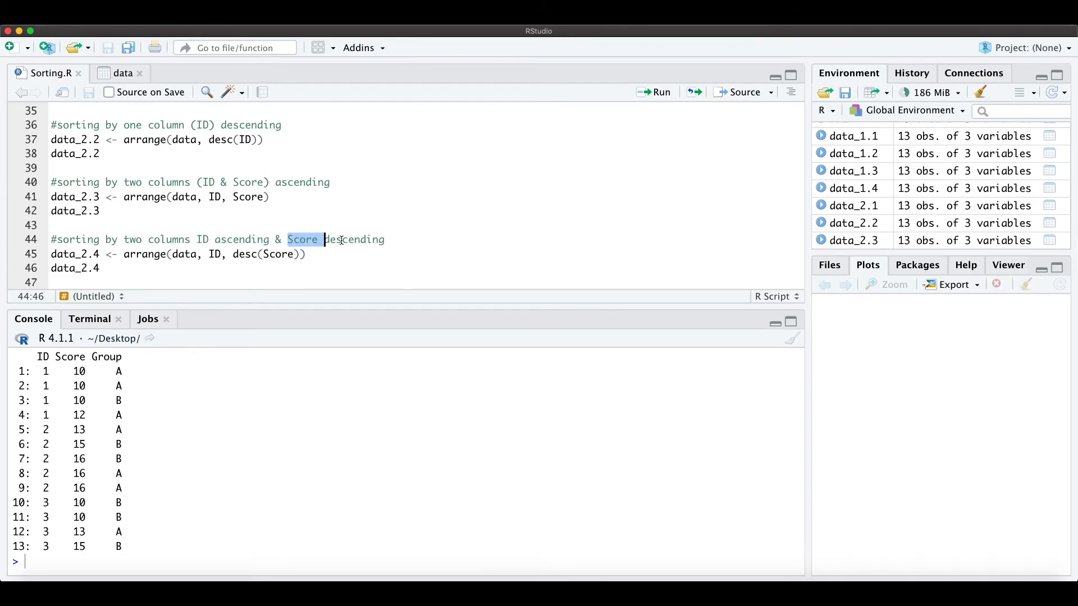
{"action": "left_click_drag", "start_coordinate": [290, 239], "coordinate": [383, 239]}
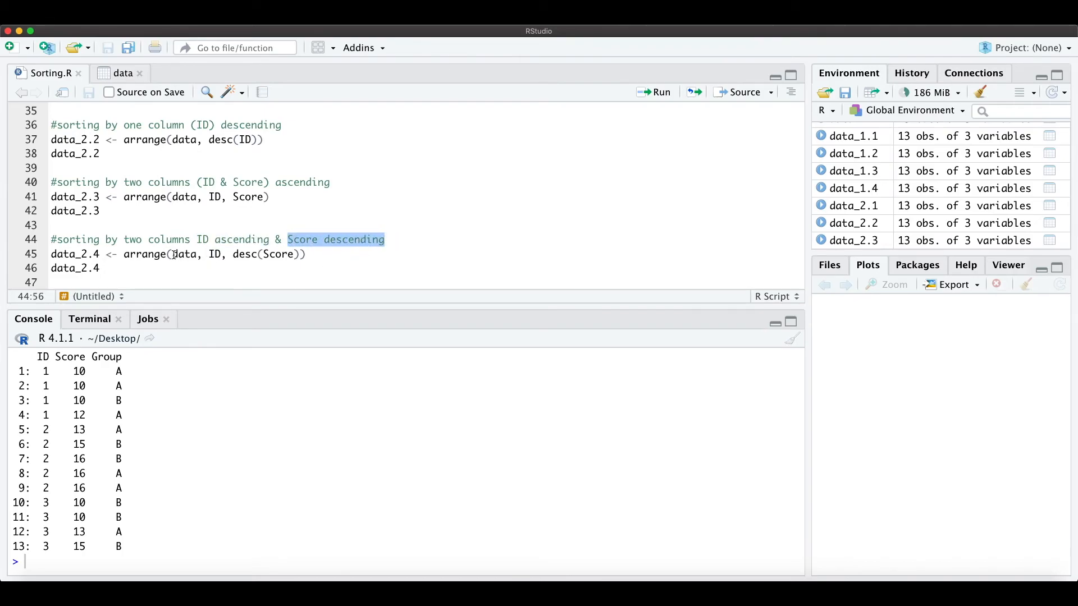
{"action": "left_click", "coordinate": [217, 254]}
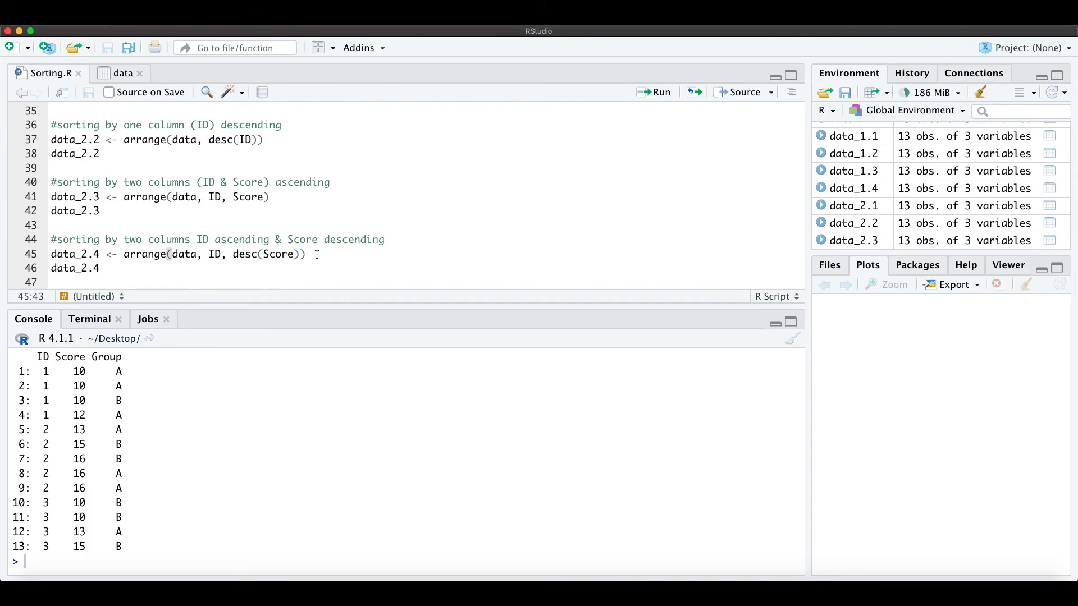
{"action": "left_click", "coordinate": [658, 92]}
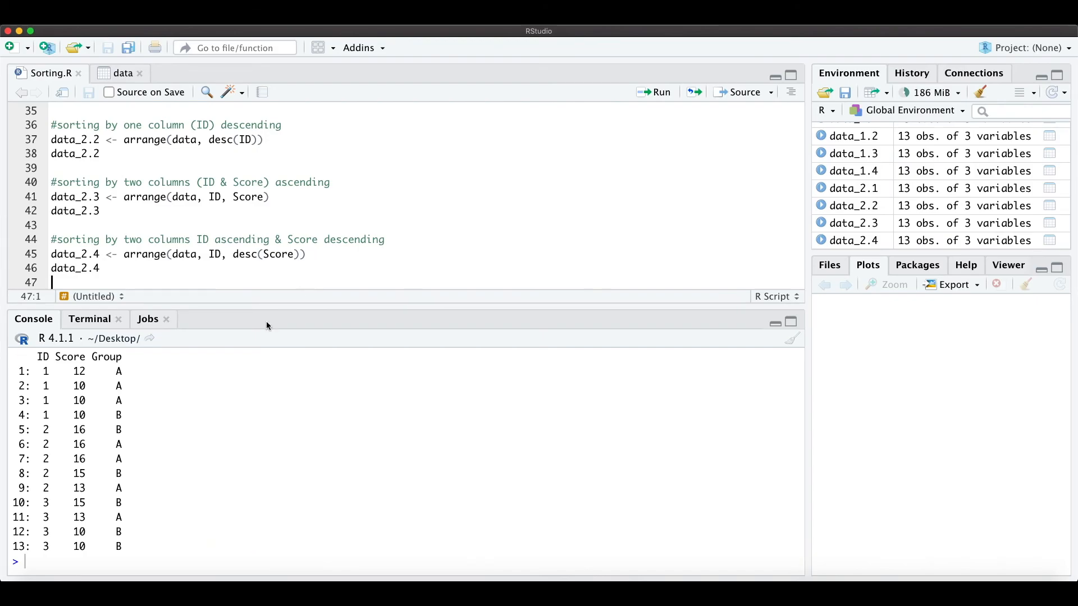
{"action": "mouse_move", "coordinate": [42, 371]}
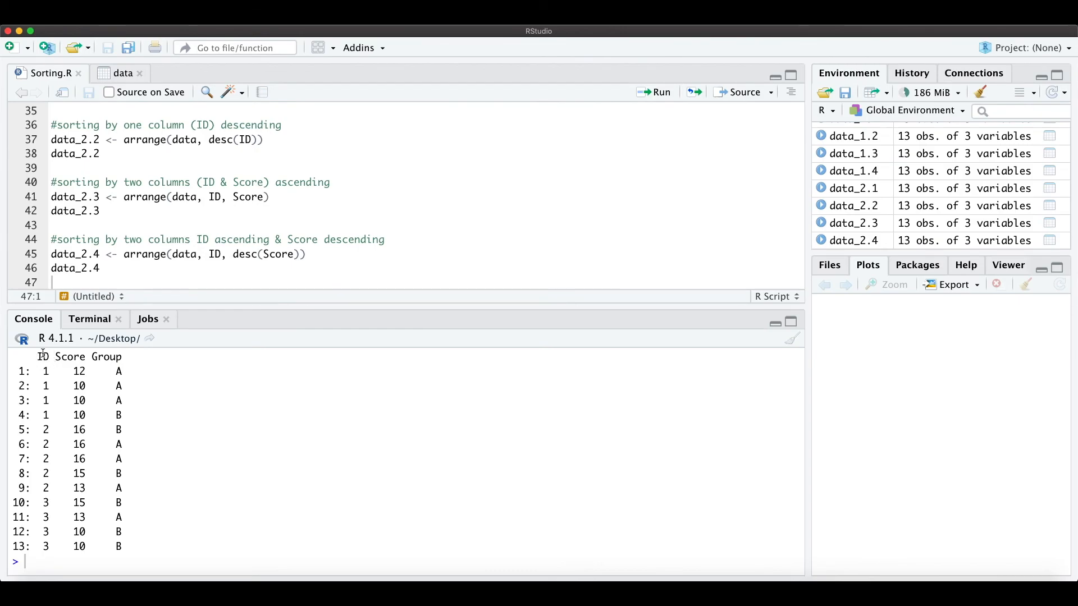
{"action": "mouse_move", "coordinate": [54, 367]}
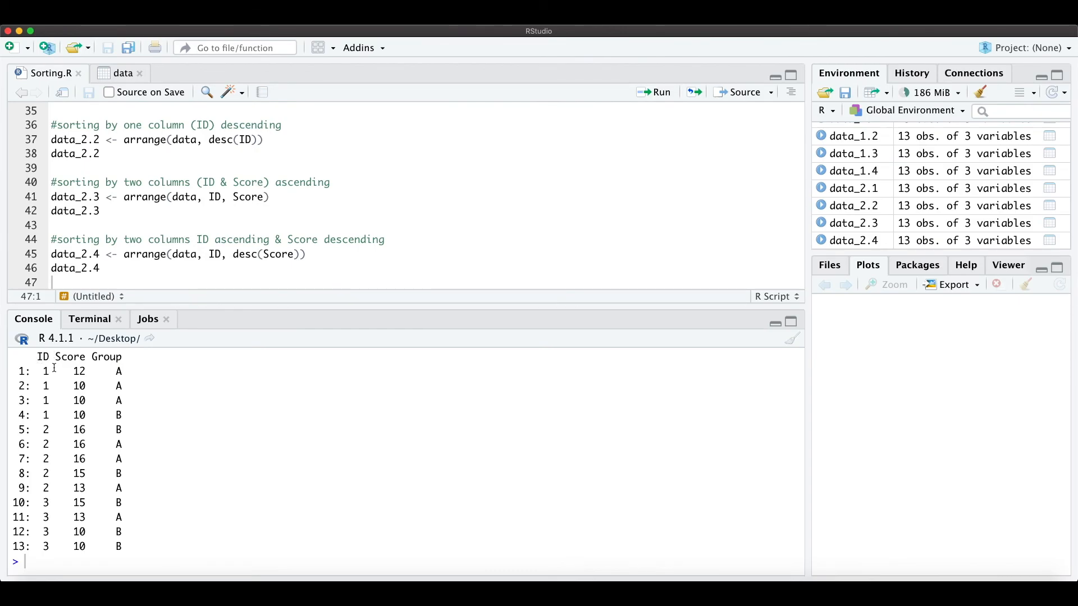